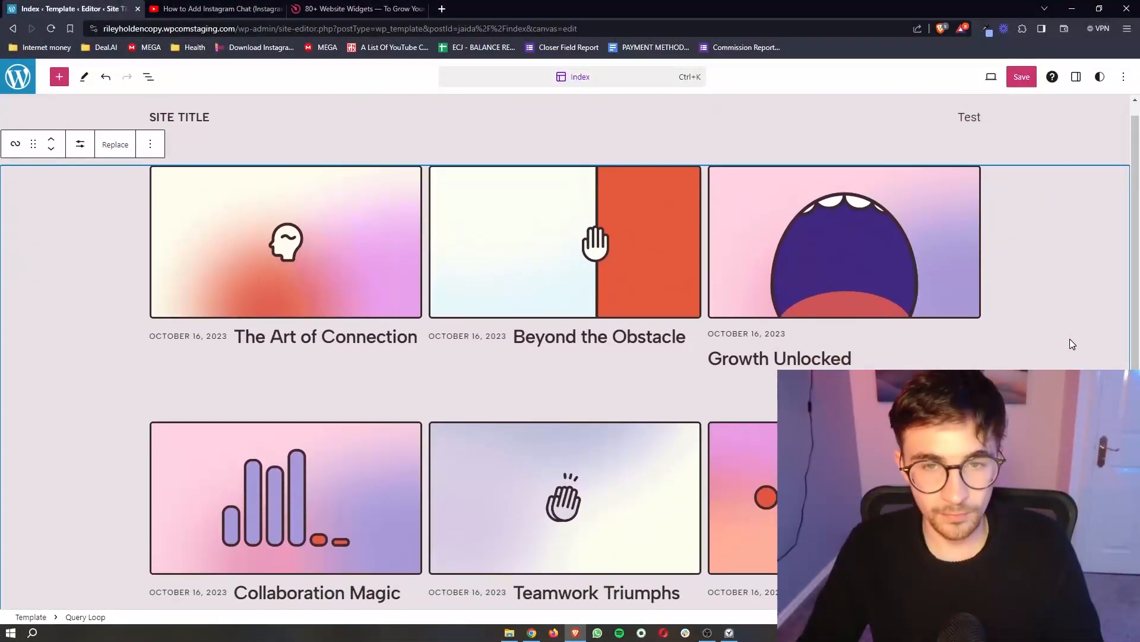
Reach elfsight.com via the Elfsight link in the YouTube video description
{"action": "left_click", "coordinate": [214, 9]}
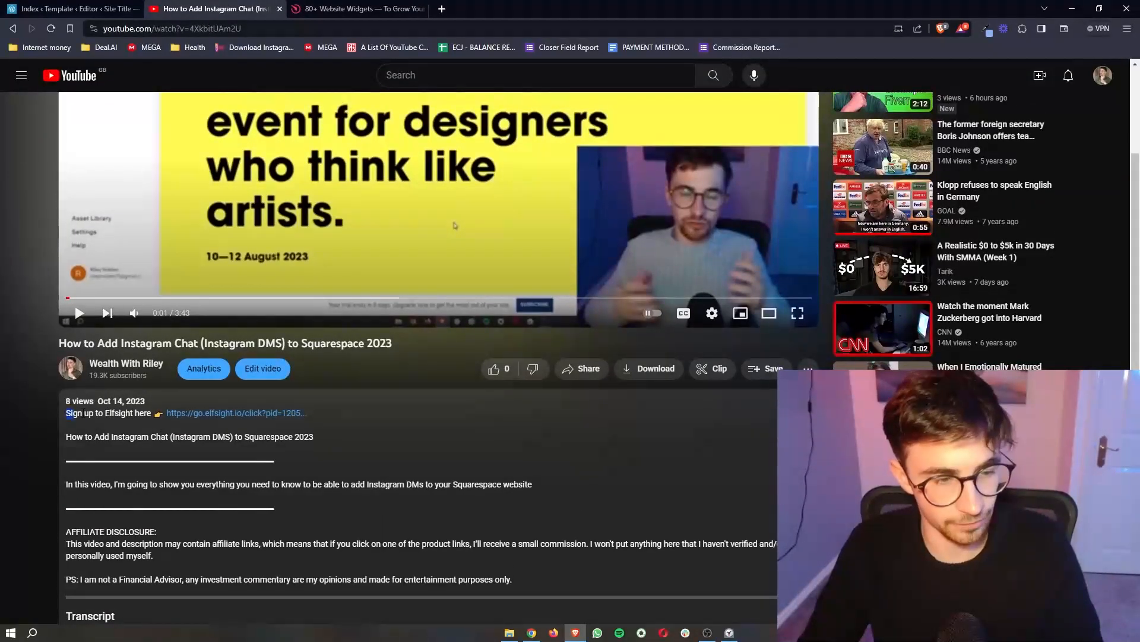
{"action": "mouse_move", "coordinate": [273, 420]}
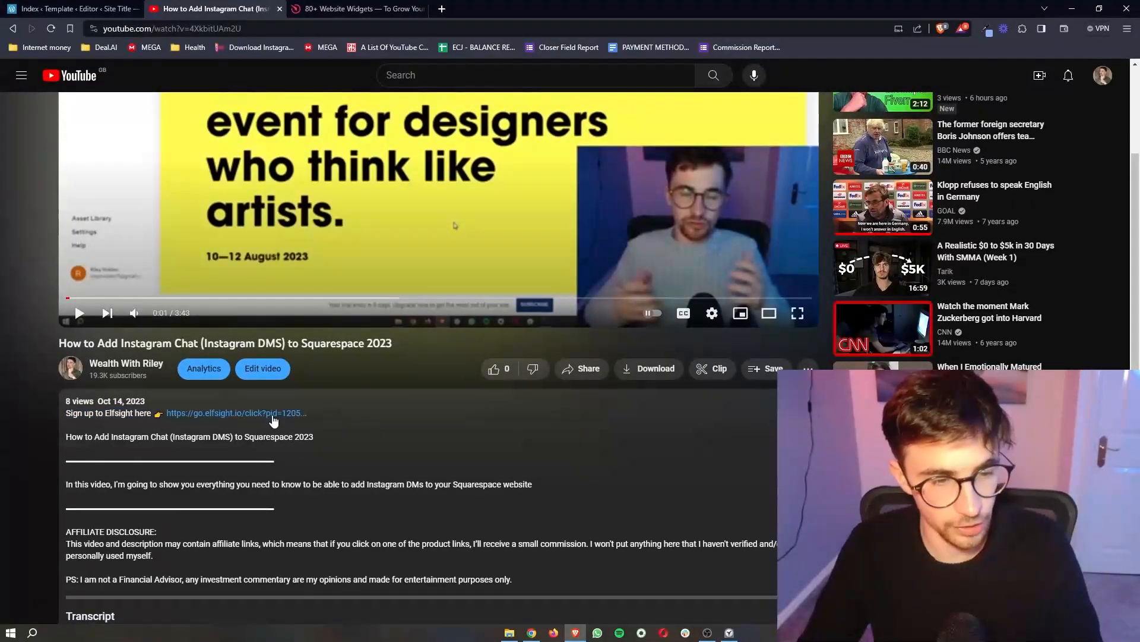
{"action": "left_click", "coordinate": [239, 413]}
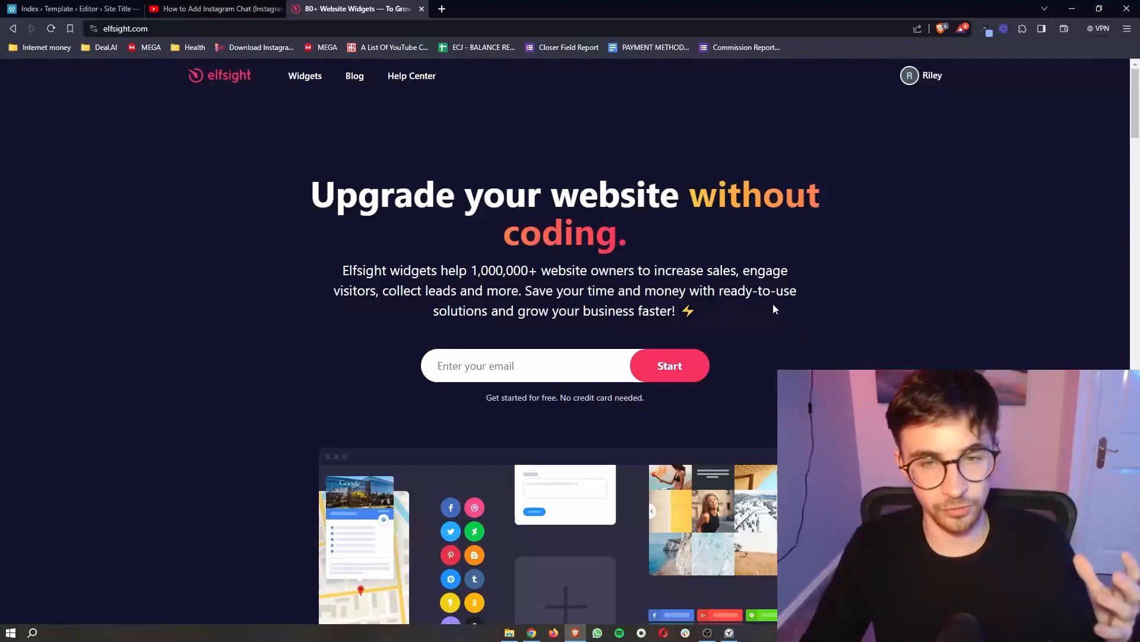
{"action": "left_click", "coordinate": [71, 9]}
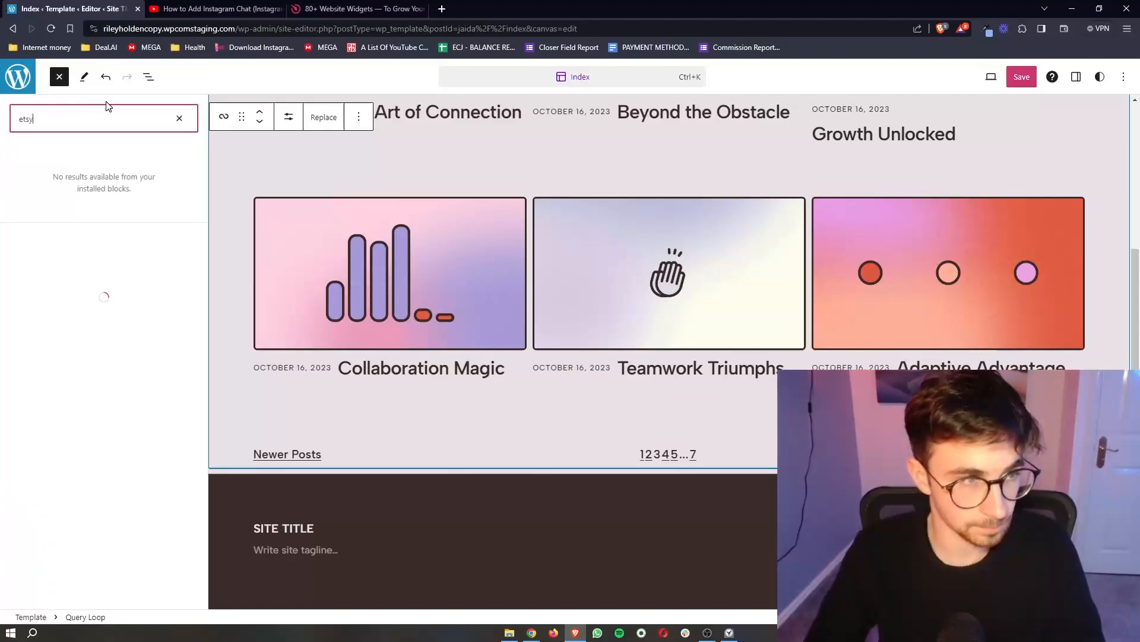
{"action": "left_click", "coordinate": [179, 119]}
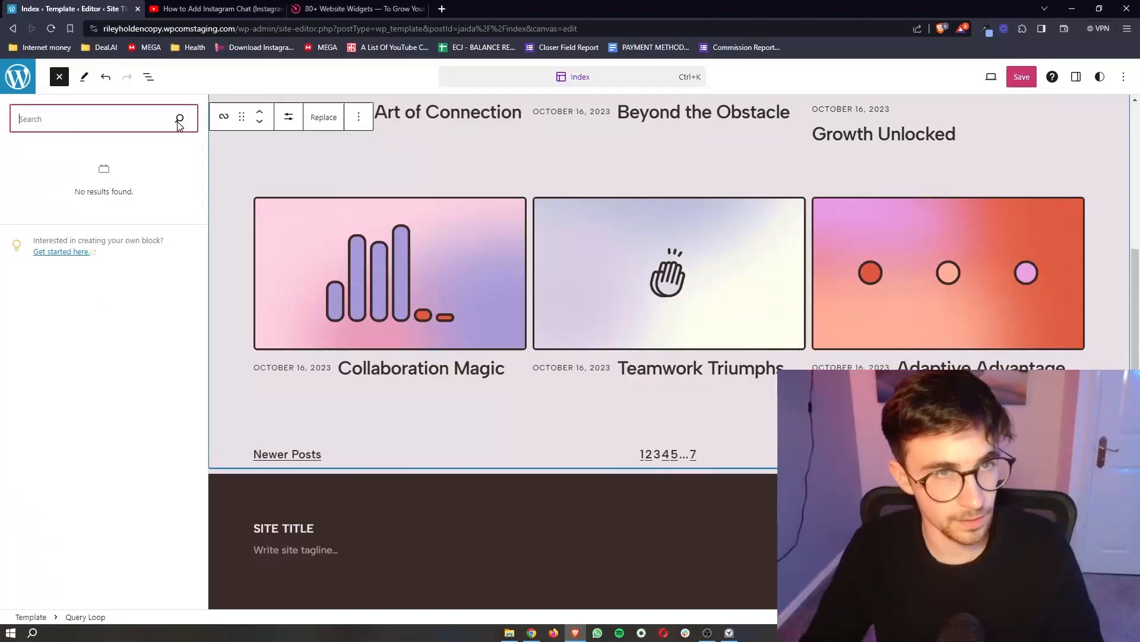
{"action": "left_click", "coordinate": [356, 9]}
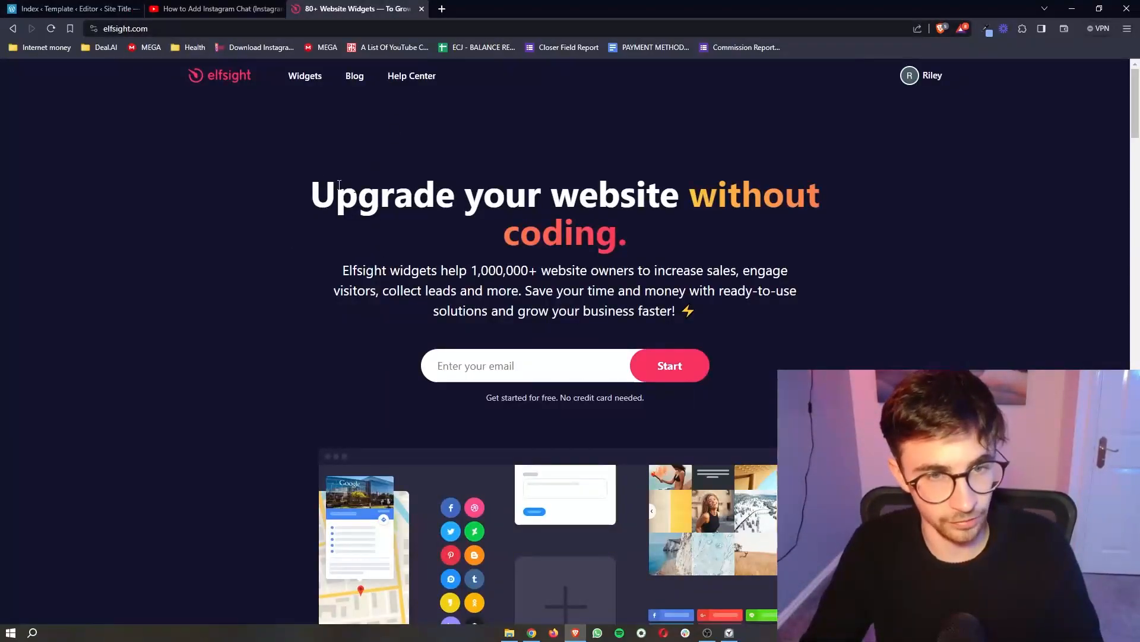
{"action": "left_click", "coordinate": [305, 75]}
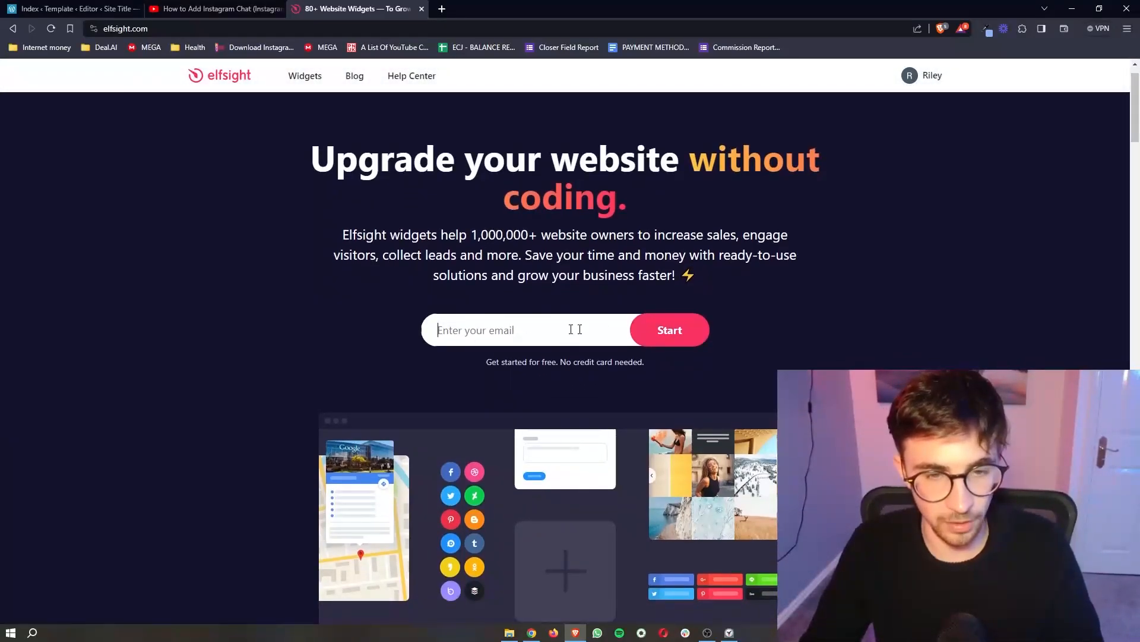
{"action": "mouse_move", "coordinate": [718, 376]}
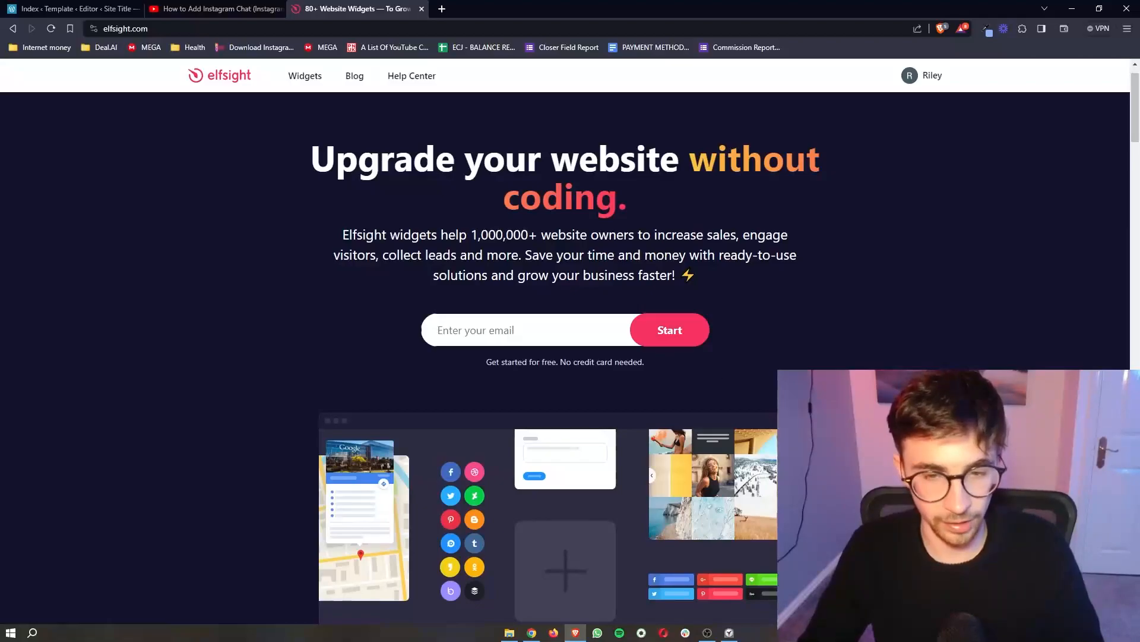
Browse the full Elfsight widget catalogue and search it for 'etsy'
{"action": "left_click", "coordinate": [304, 76]}
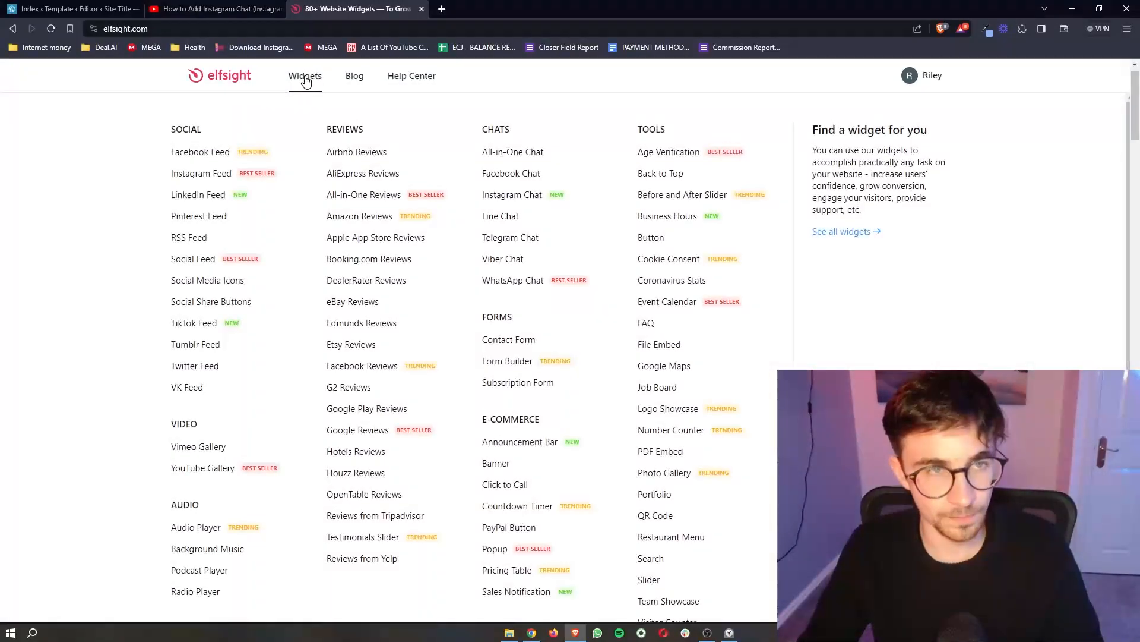
{"action": "left_click", "coordinate": [304, 76]}
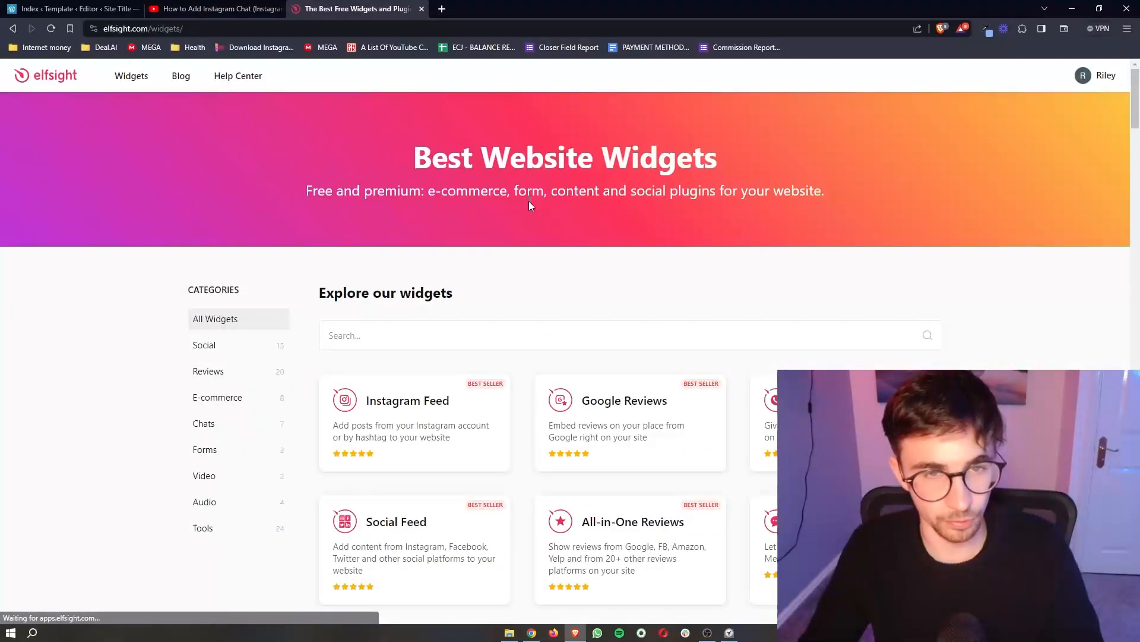
{"action": "scroll", "scroll_direction": "down", "scroll_amount": 3}
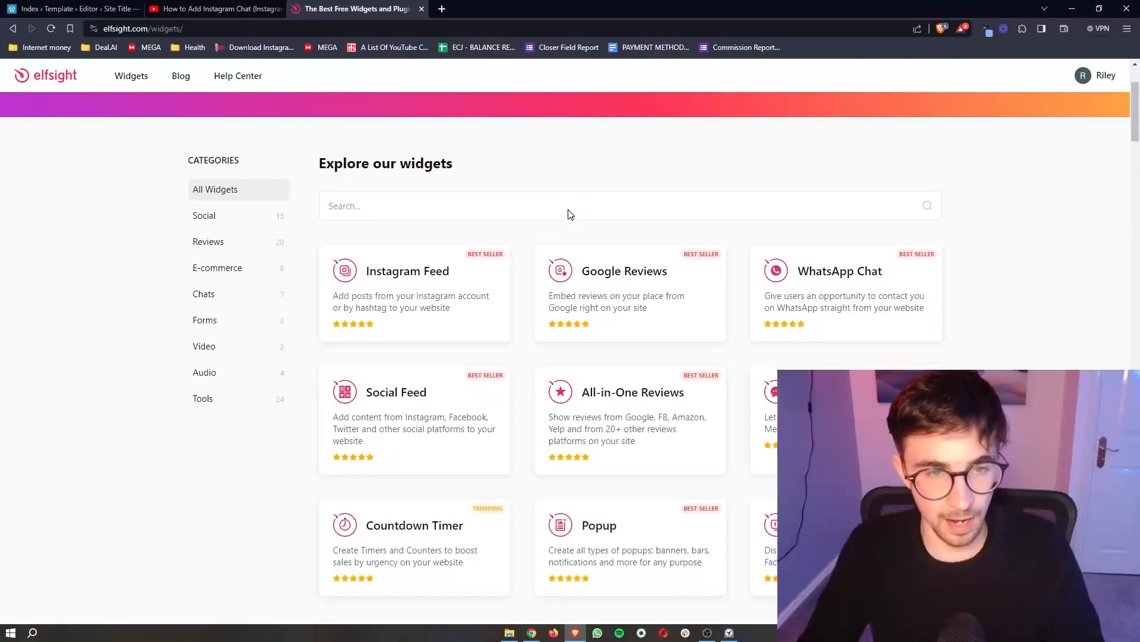
{"action": "scroll", "scroll_direction": "down", "scroll_amount": 3}
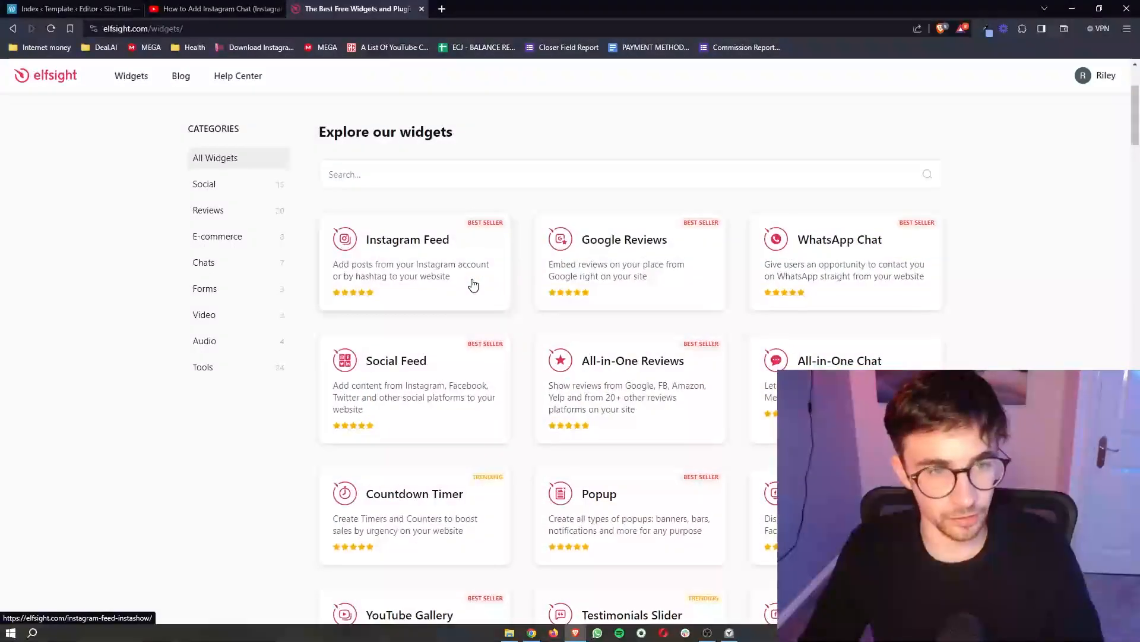
{"action": "scroll", "scroll_direction": "down", "scroll_amount": 3}
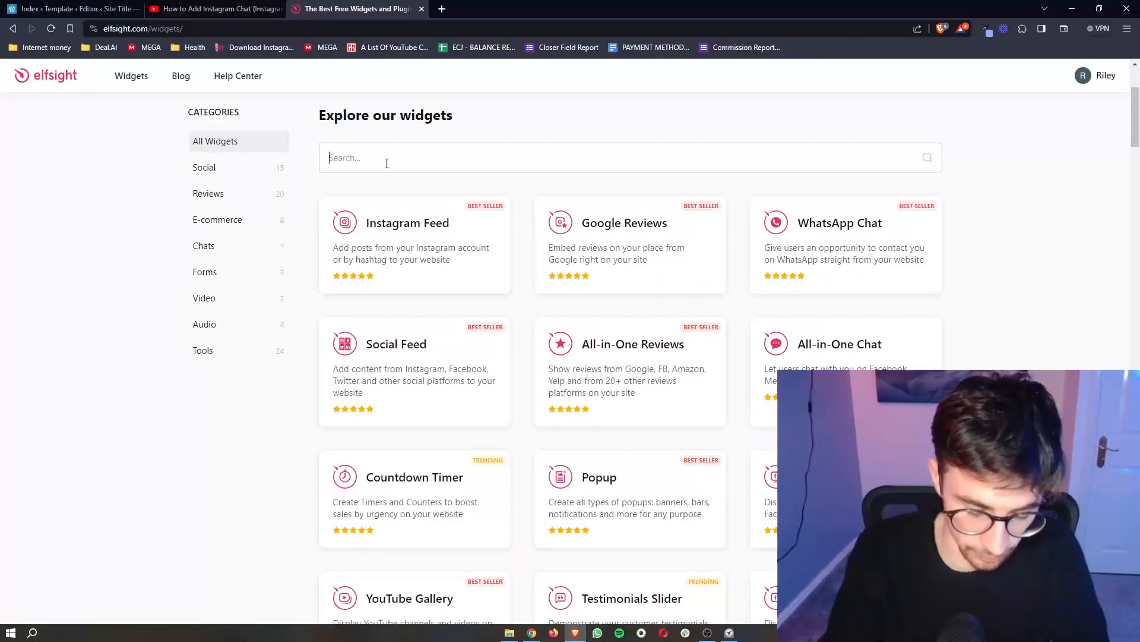
{"action": "type", "text": "etsy"}
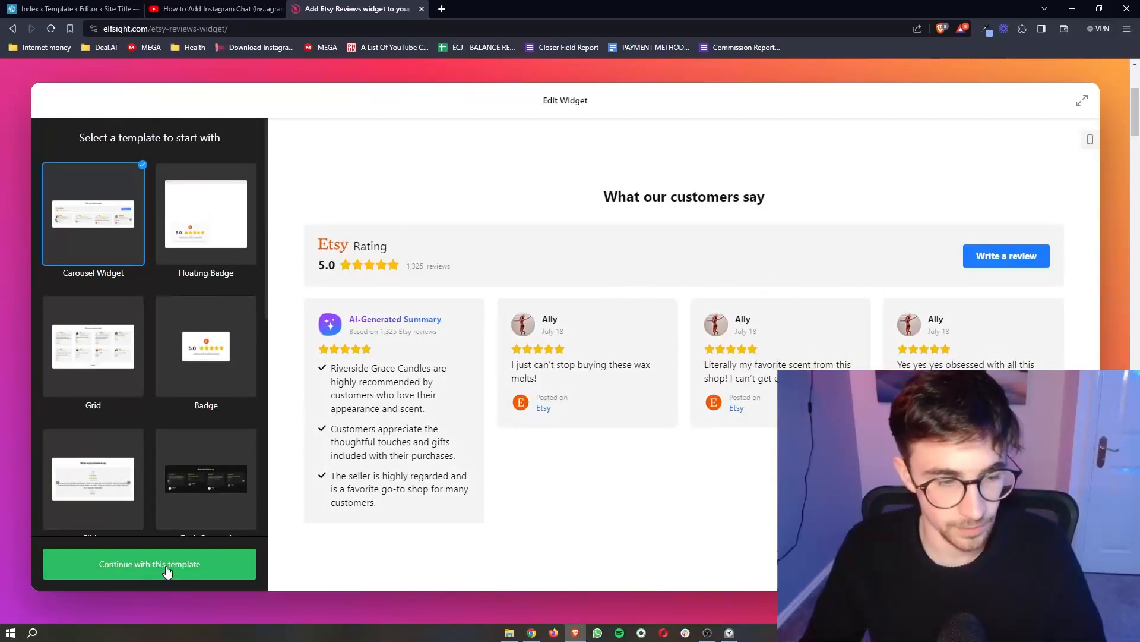
Continue with the Carousel Widget template and add the Etsy Reviews widget to a website for free
{"action": "left_click", "coordinate": [168, 564]}
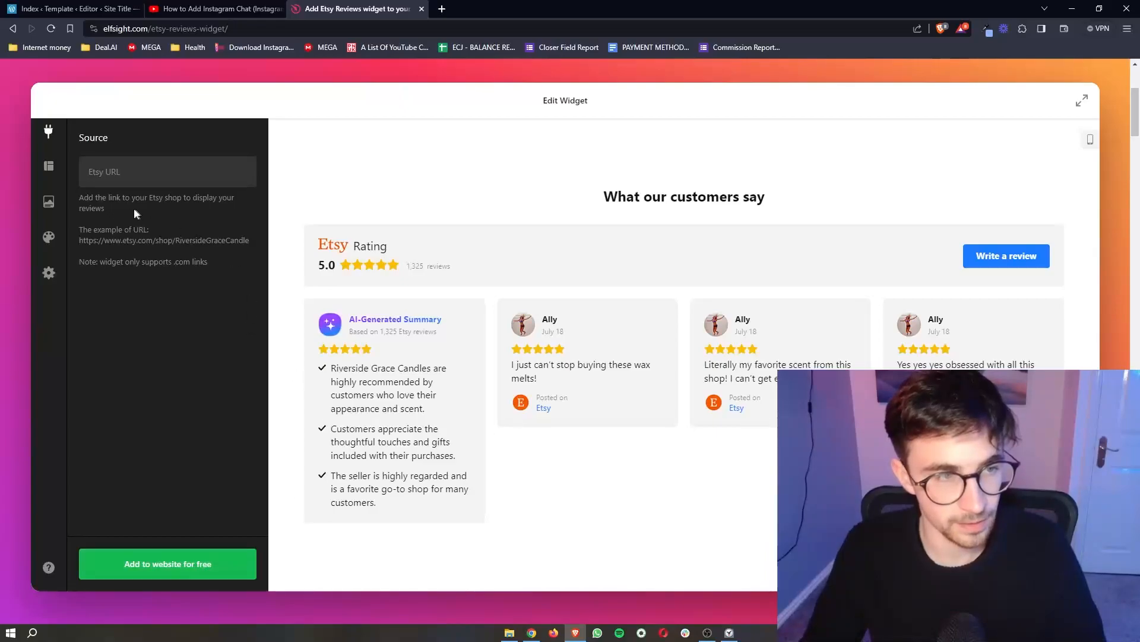
{"action": "mouse_move", "coordinate": [74, 244]}
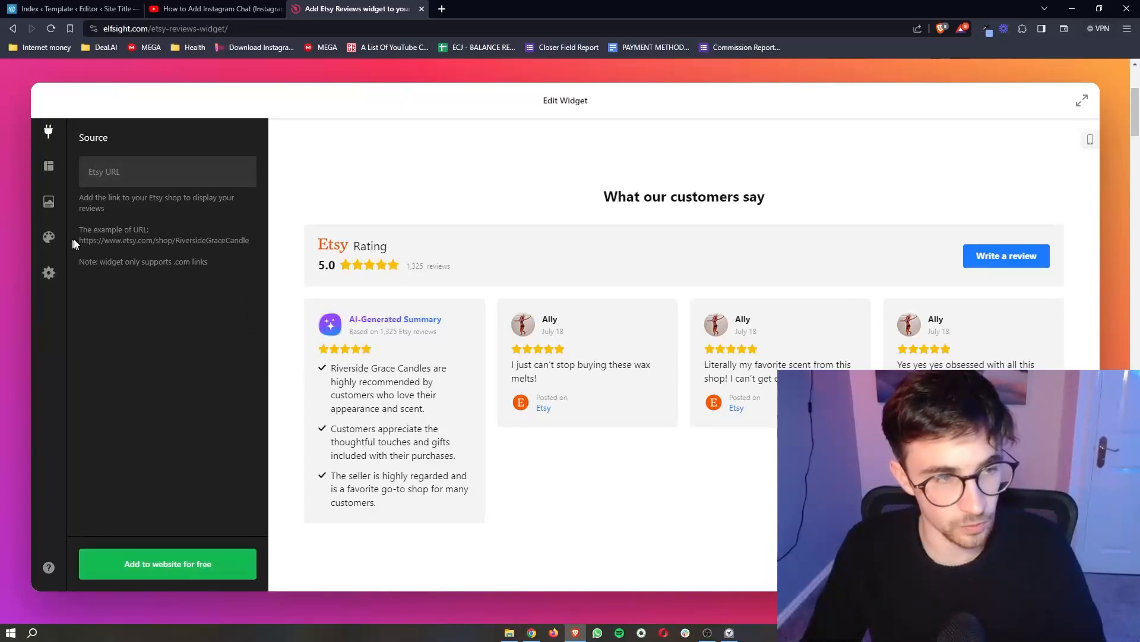
{"action": "mouse_move", "coordinate": [237, 276]}
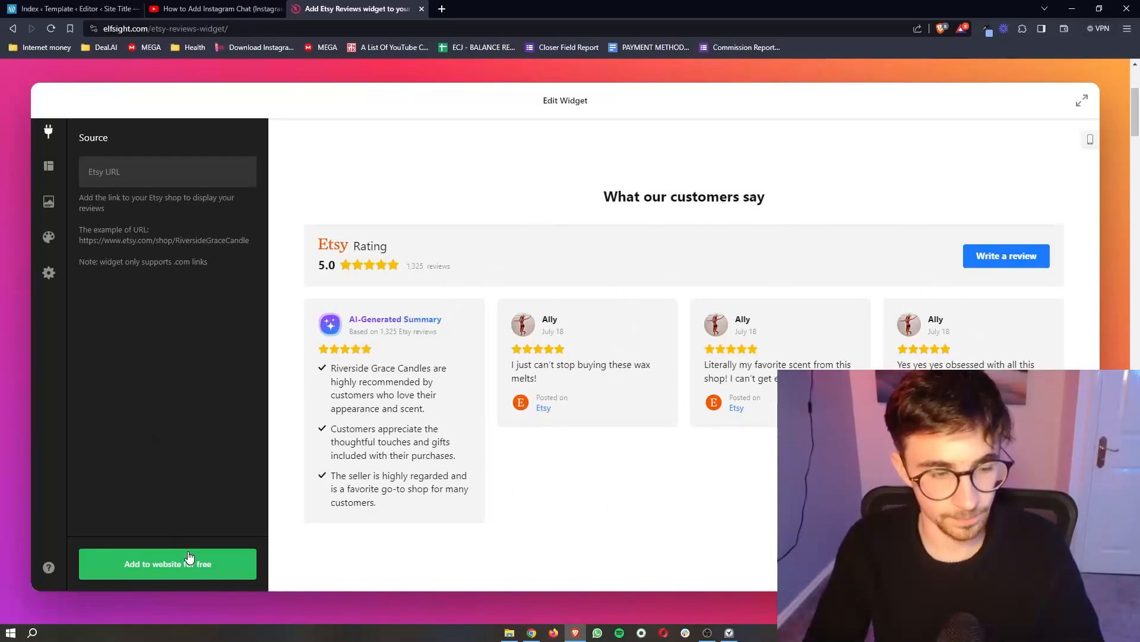
{"action": "left_click", "coordinate": [167, 564]}
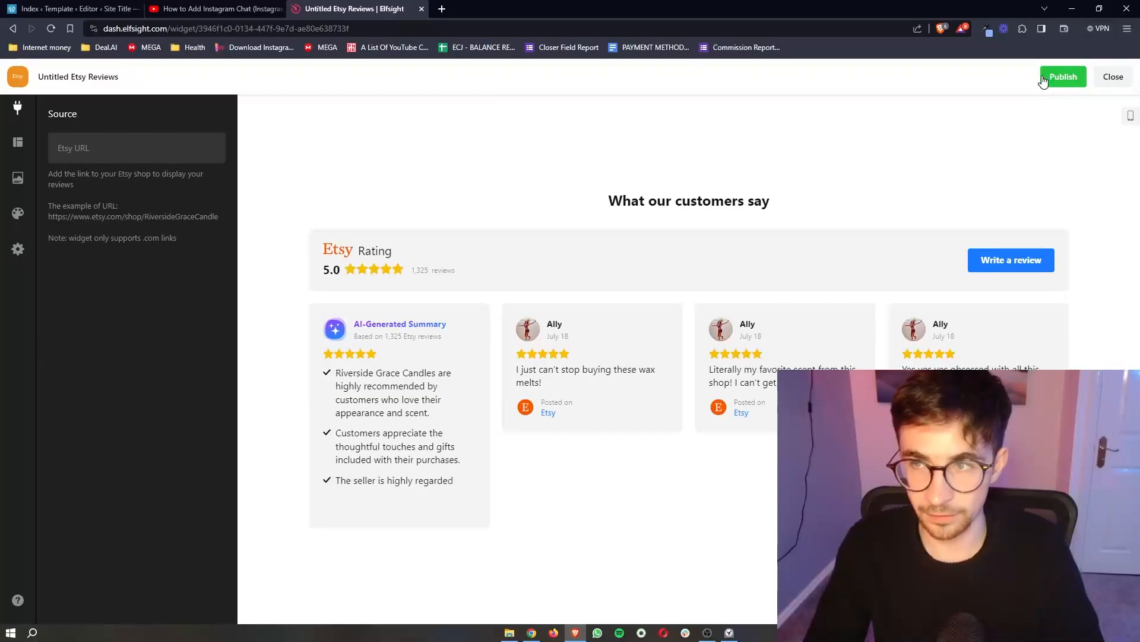
{"action": "mouse_move", "coordinate": [1065, 79]}
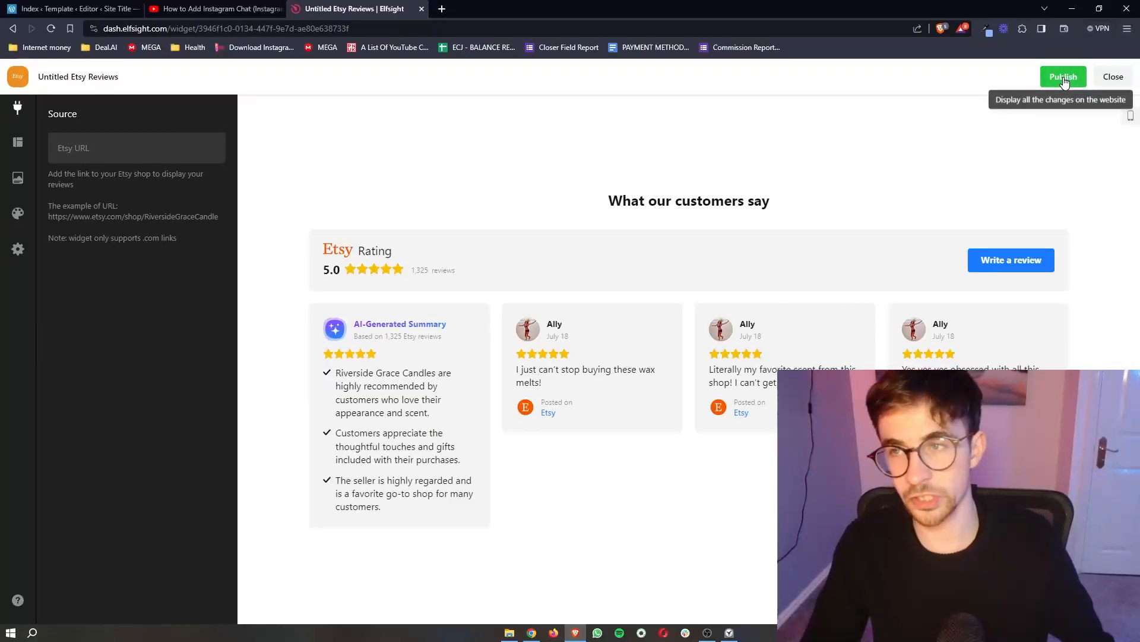
Publish the widget on the Free plan and copy its embed code
{"action": "left_click", "coordinate": [1064, 76]}
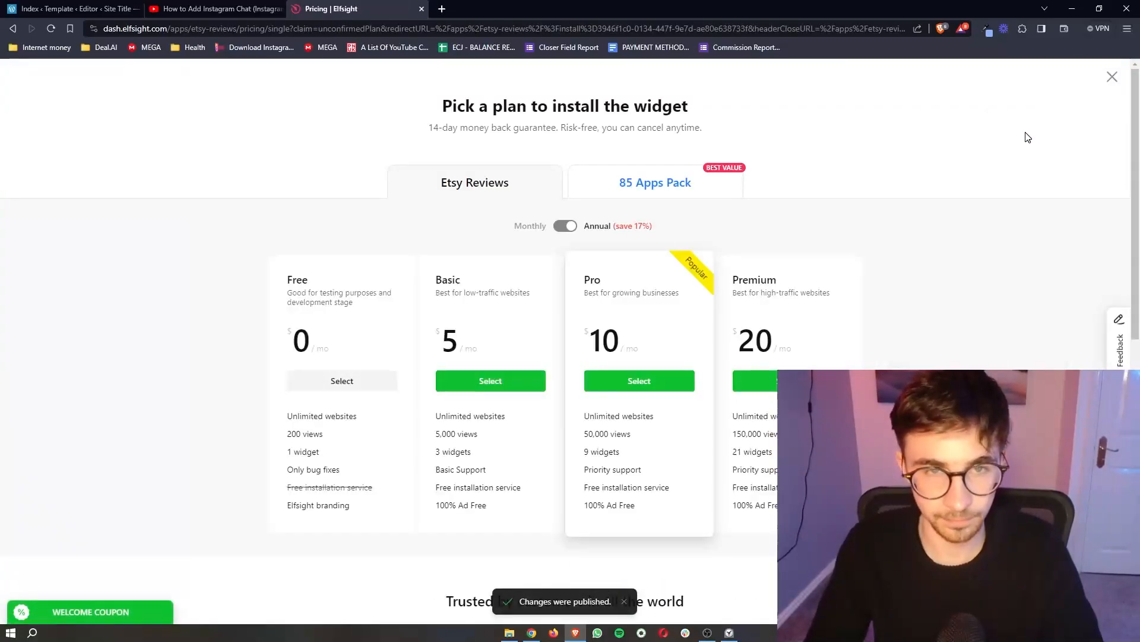
{"action": "scroll", "scroll_direction": "down", "scroll_amount": 3}
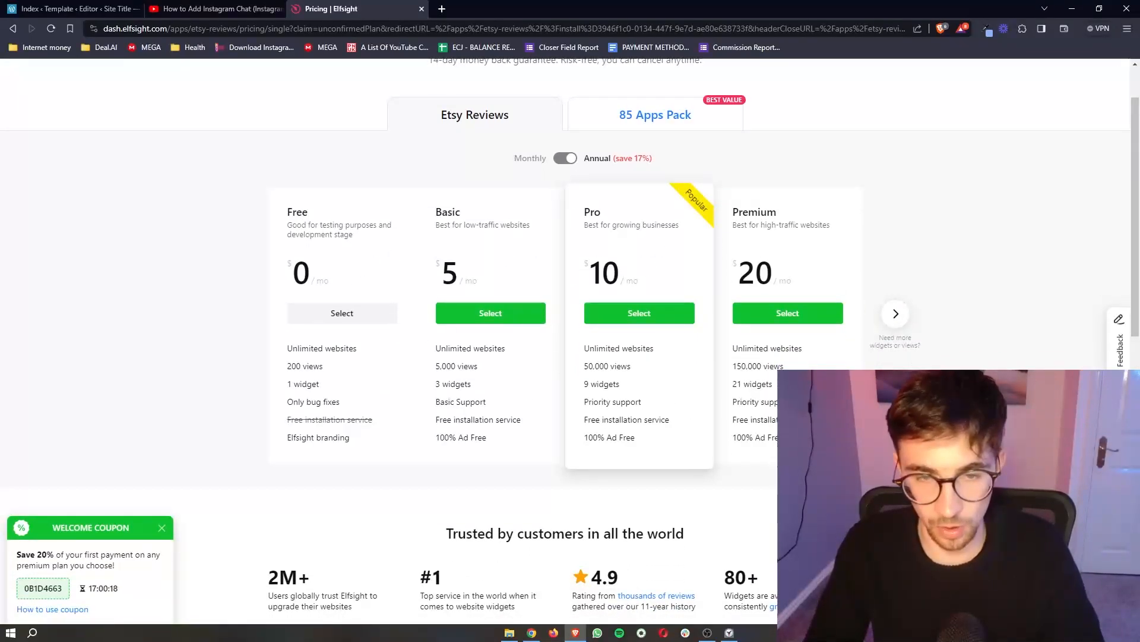
{"action": "left_click_drag", "start_coordinate": [295, 262], "coordinate": [348, 437]}
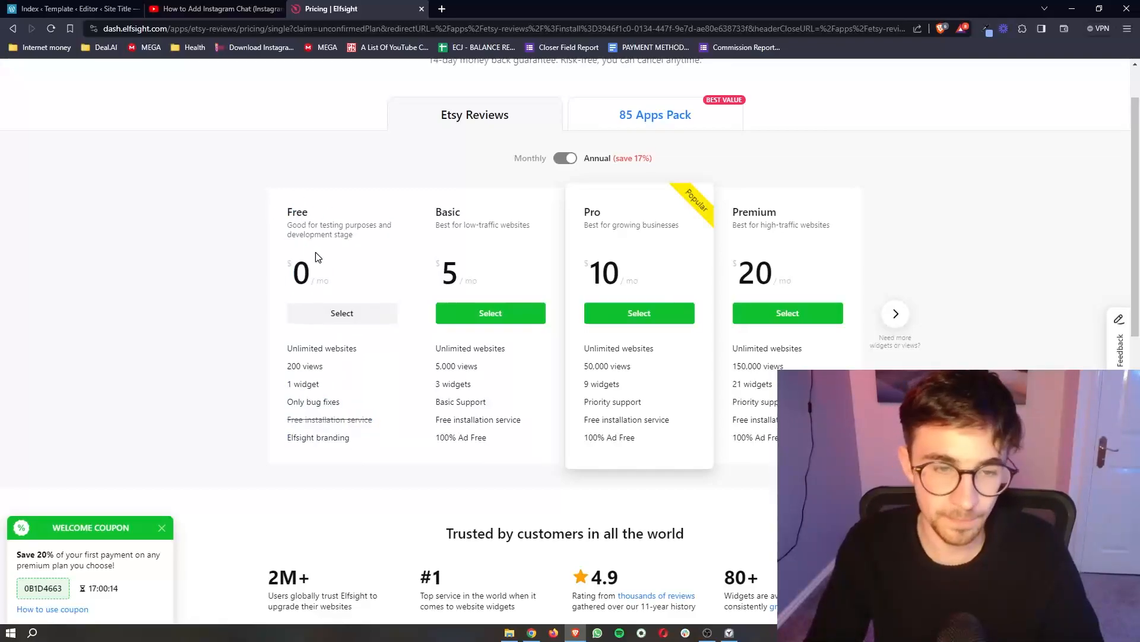
{"action": "mouse_move", "coordinate": [389, 353]}
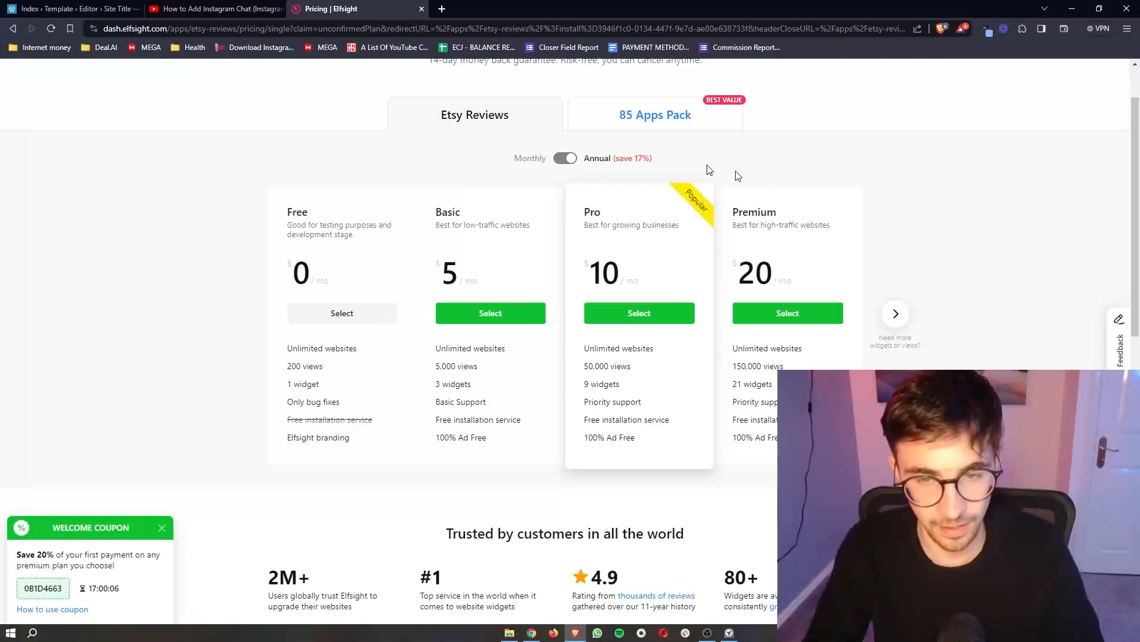
{"action": "mouse_move", "coordinate": [522, 407]}
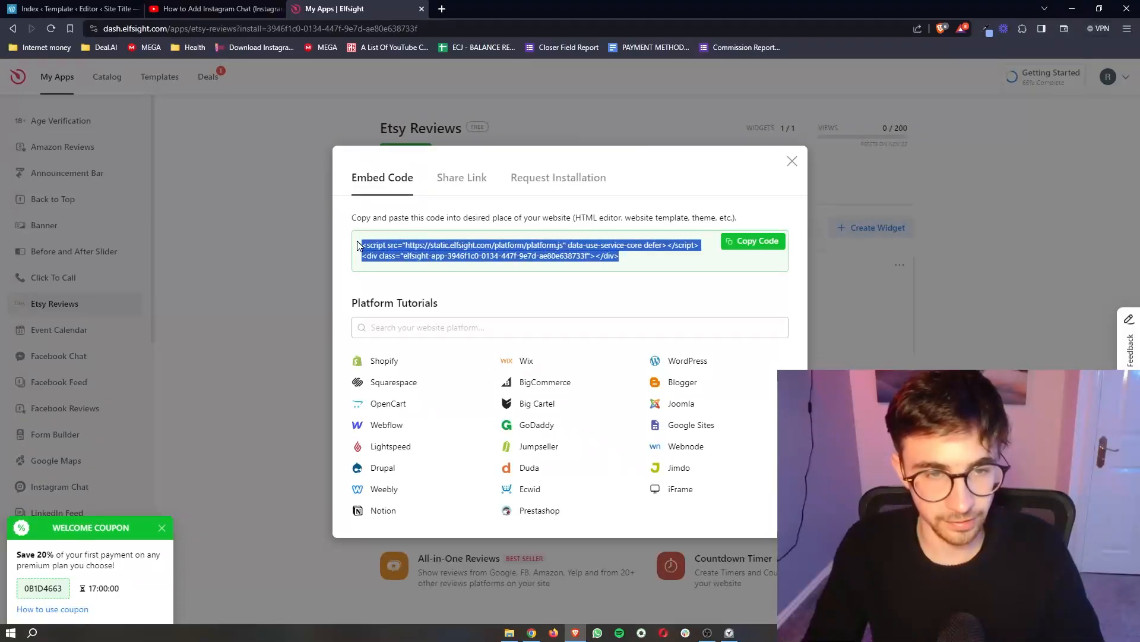
{"action": "left_click", "coordinate": [754, 241]}
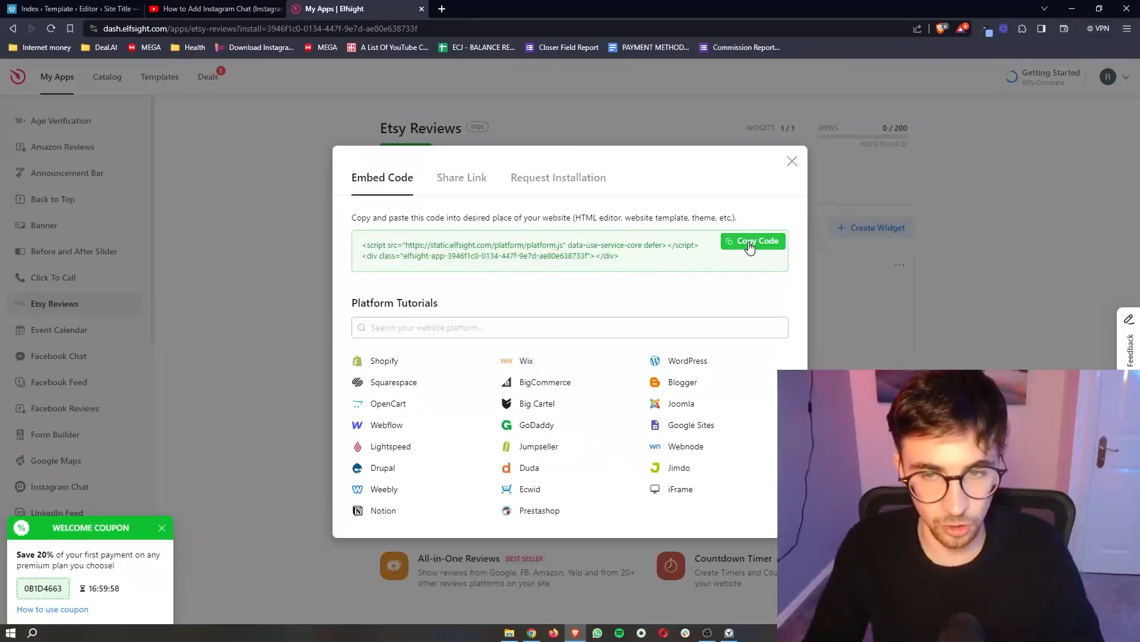
{"action": "left_click", "coordinate": [753, 240]}
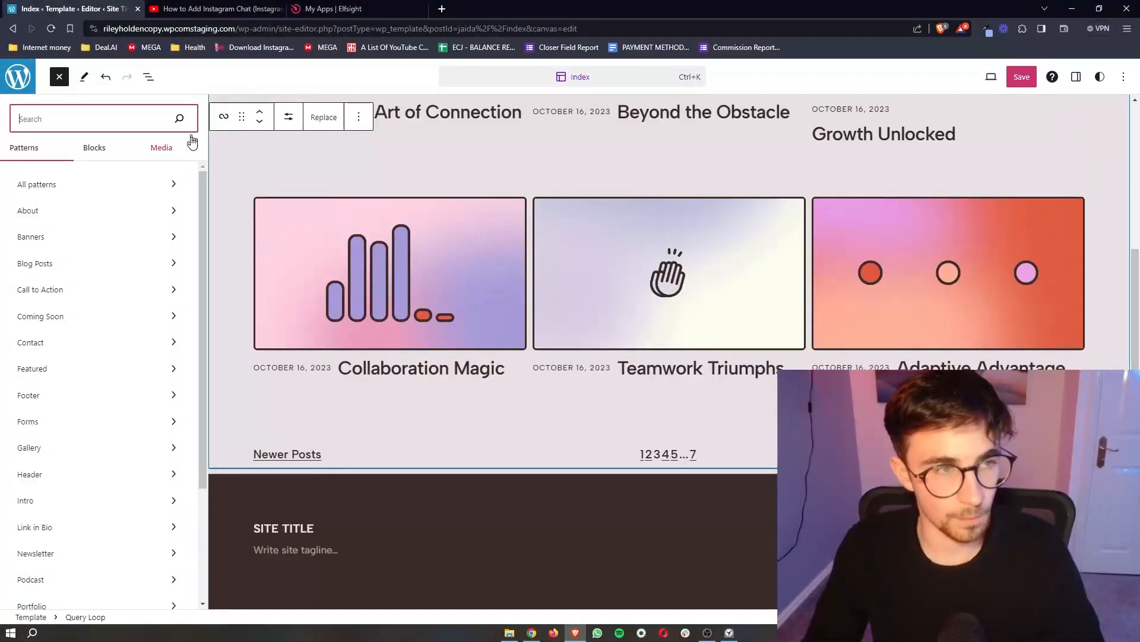
Add a Custom HTML block from the inserter and paste the Elfsight embed code
{"action": "left_click", "coordinate": [57, 76]}
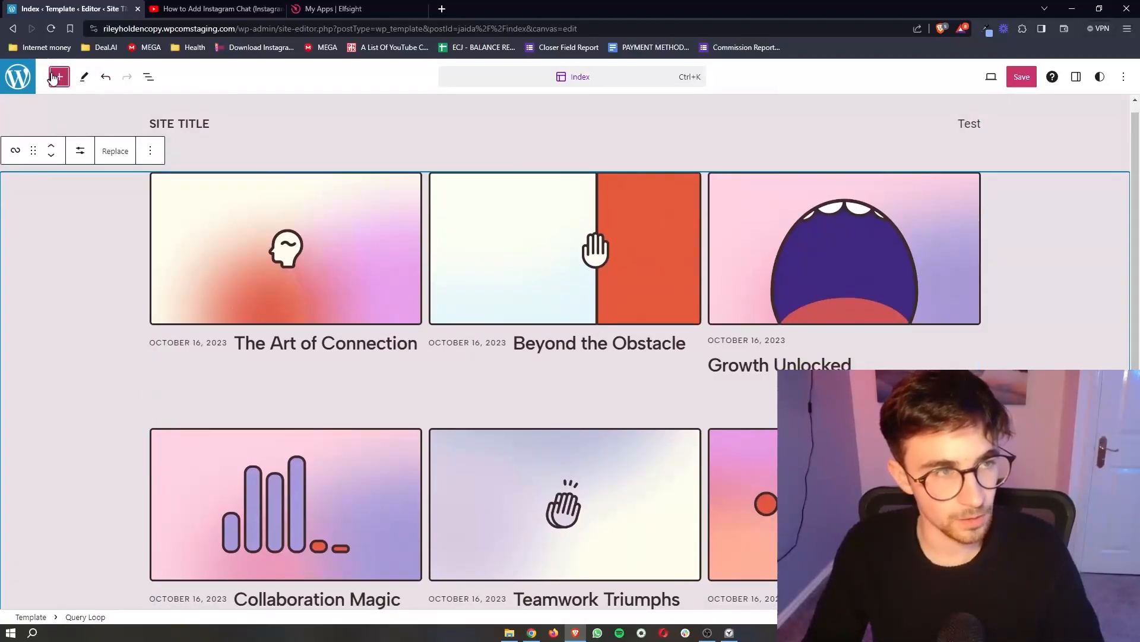
{"action": "left_click", "coordinate": [58, 77]}
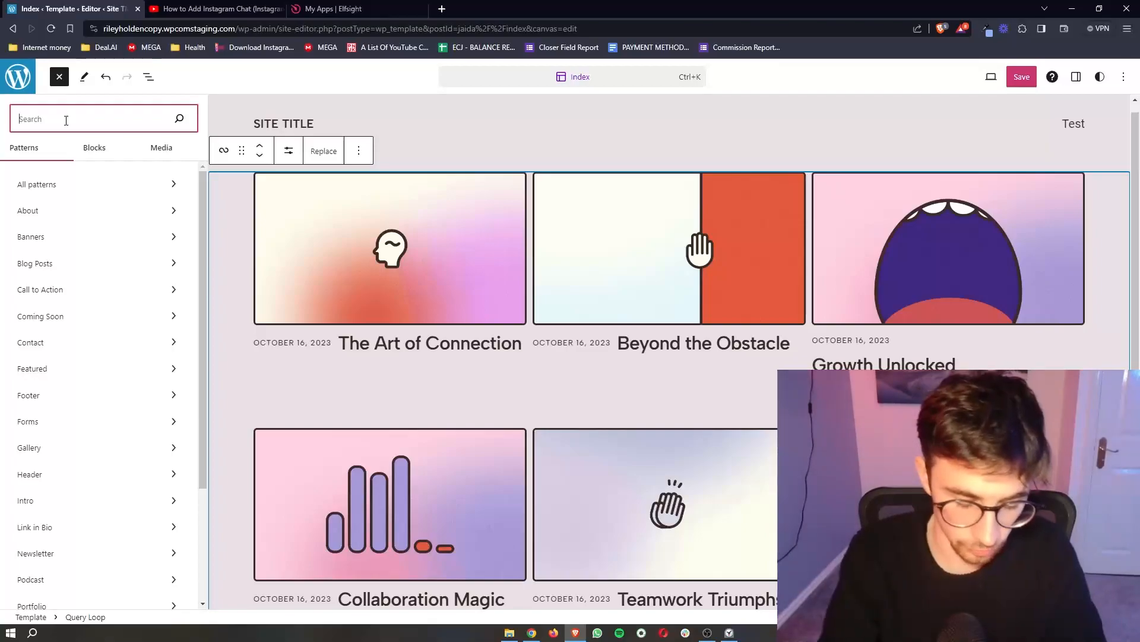
{"action": "type", "text": "html"}
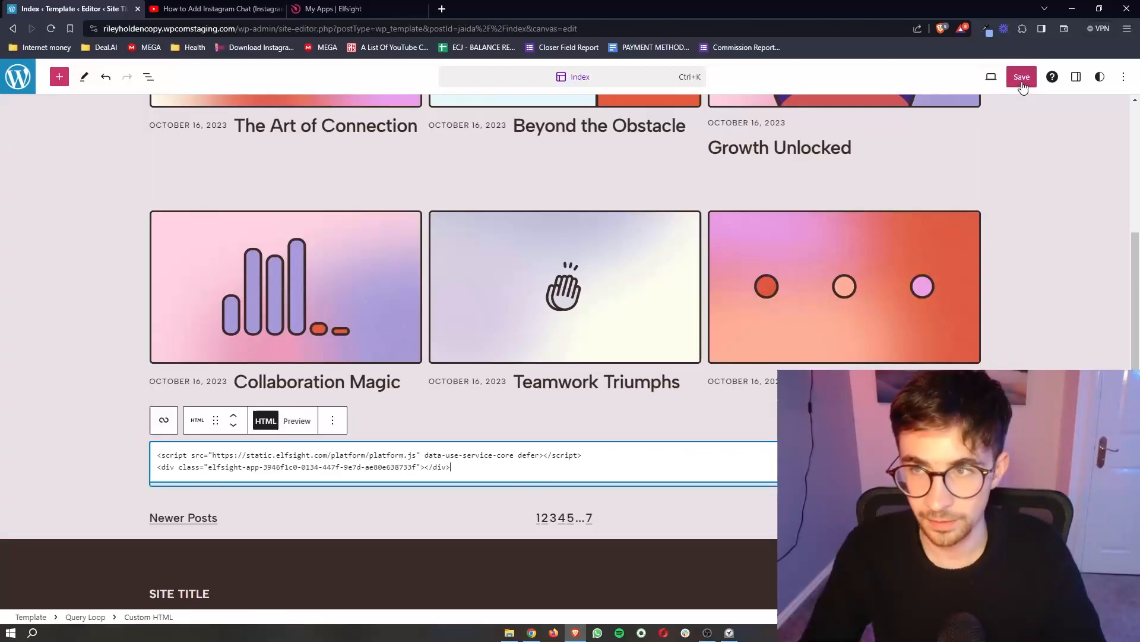
Save the Index template with the new Custom HTML block
{"action": "left_click", "coordinate": [1022, 76]}
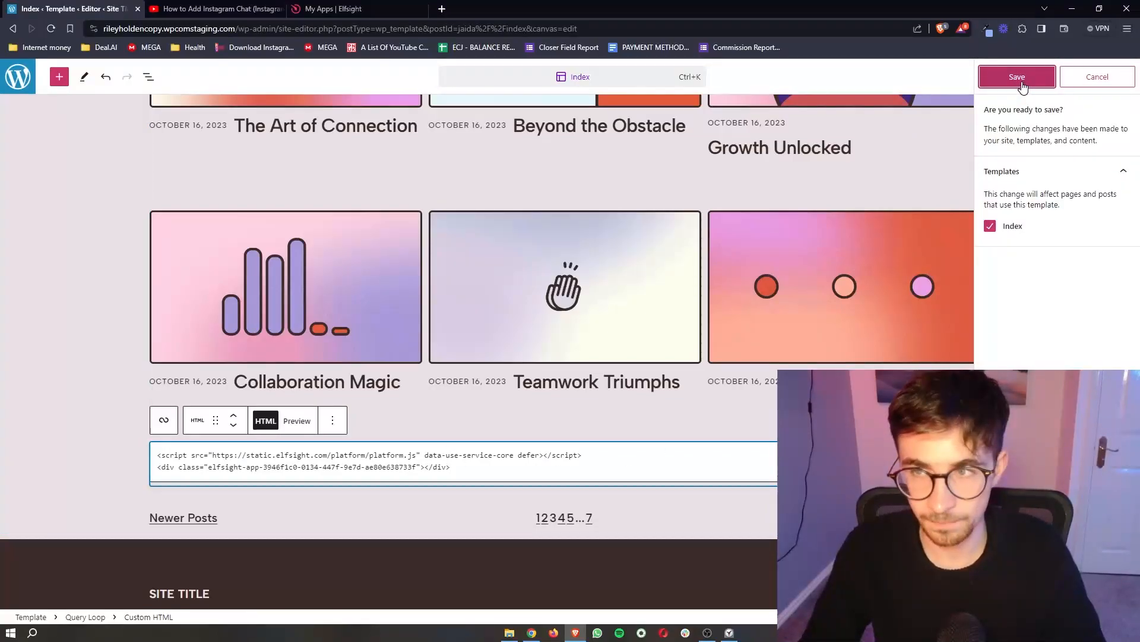
{"action": "left_click", "coordinate": [1017, 76]}
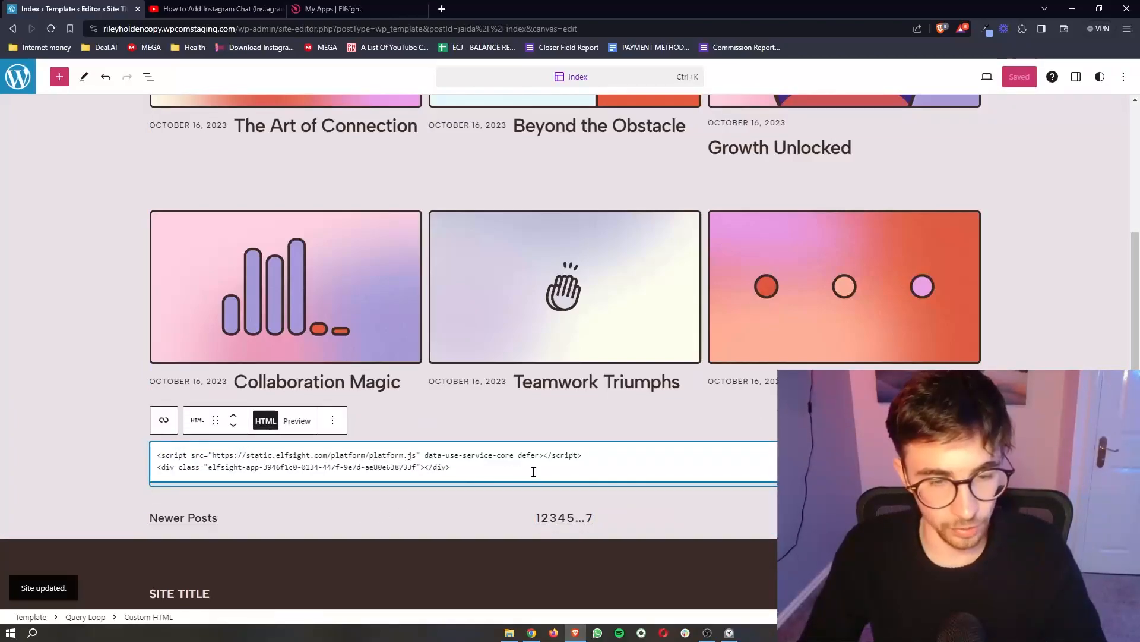
{"action": "left_click", "coordinate": [987, 76]}
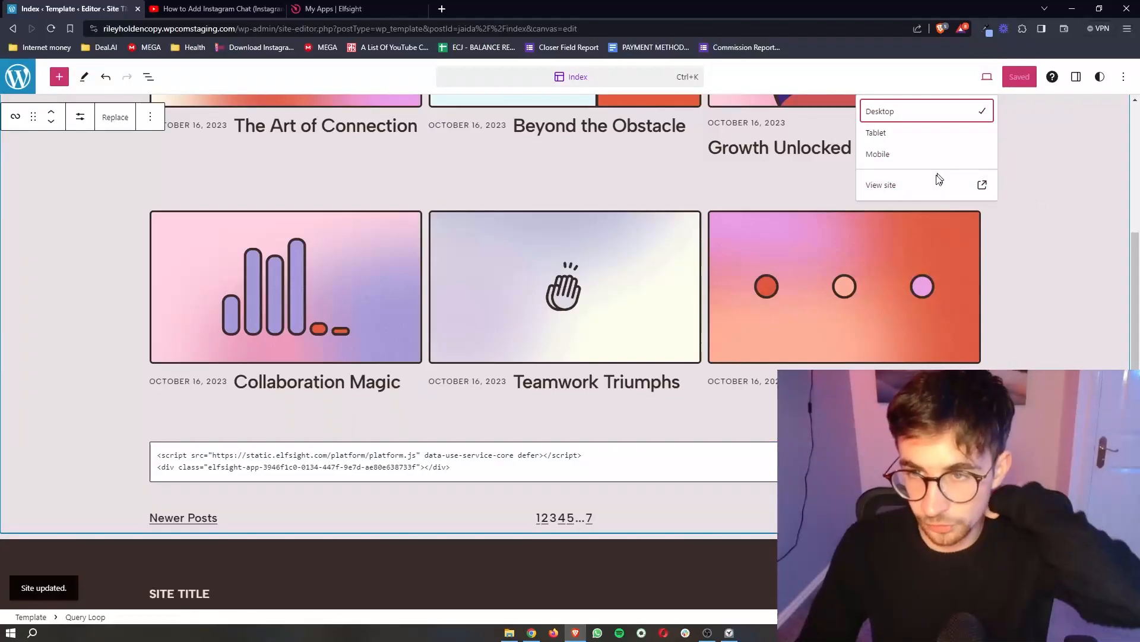
View the live site and scroll to the Etsy reviews carousel beneath the posts
{"action": "left_click", "coordinate": [881, 185]}
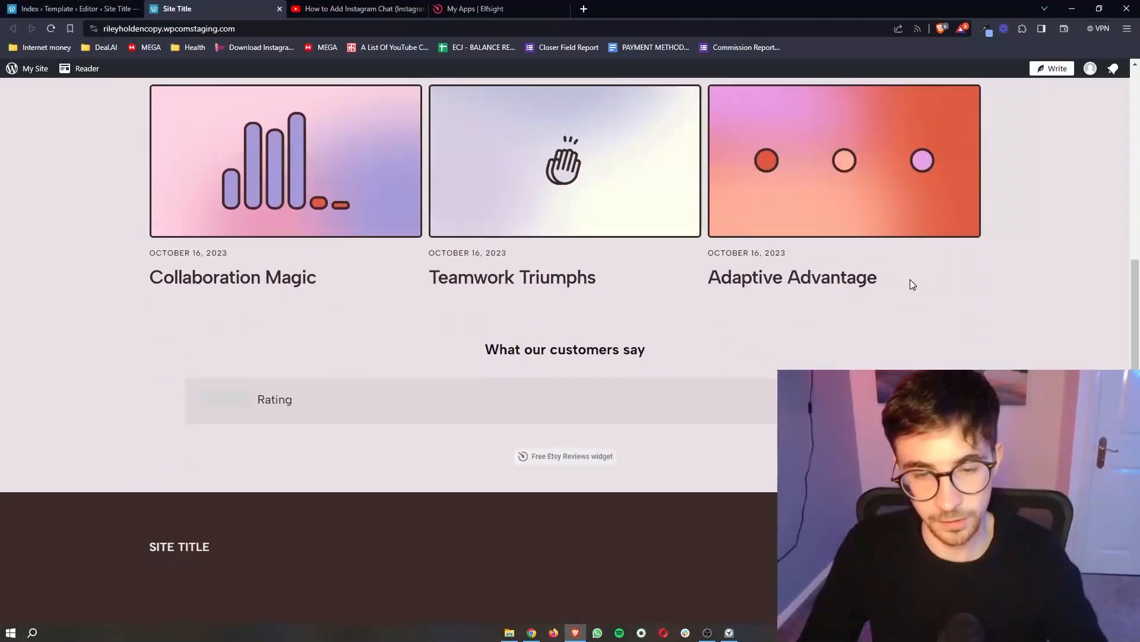
{"action": "scroll", "scroll_direction": "down", "scroll_amount": 3}
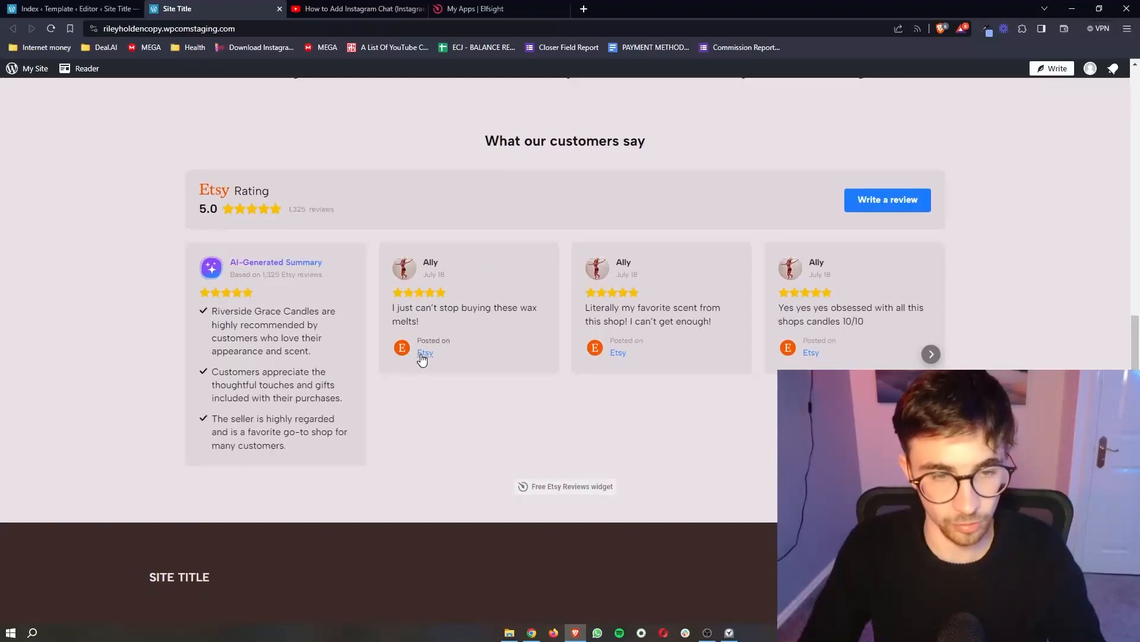
{"action": "mouse_move", "coordinate": [708, 385]}
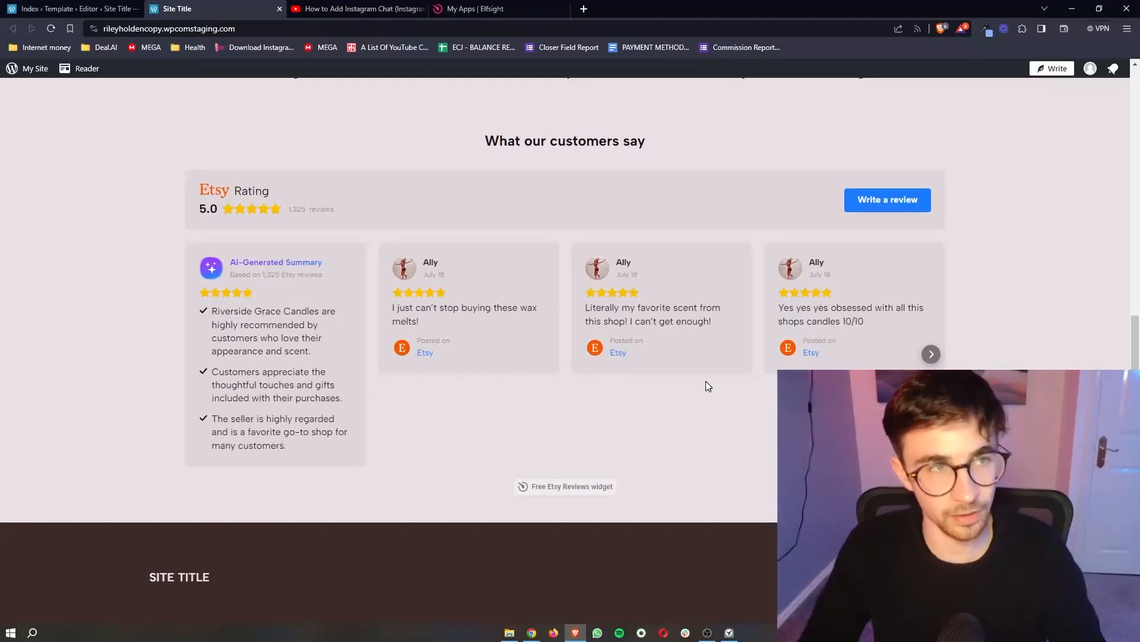